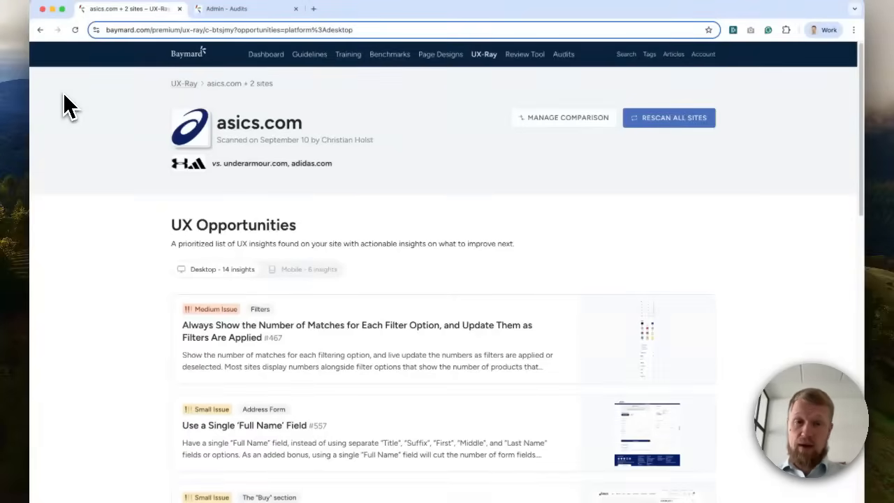
Browse the asics.com UX Opportunities list and the filter match-count insight #467 with its listing screenshot
scroll(down, 3)
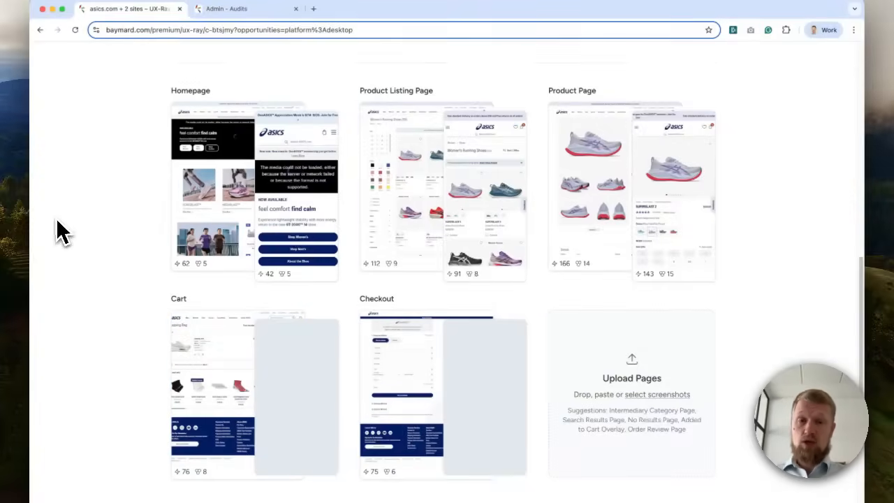
scroll(down, 3)
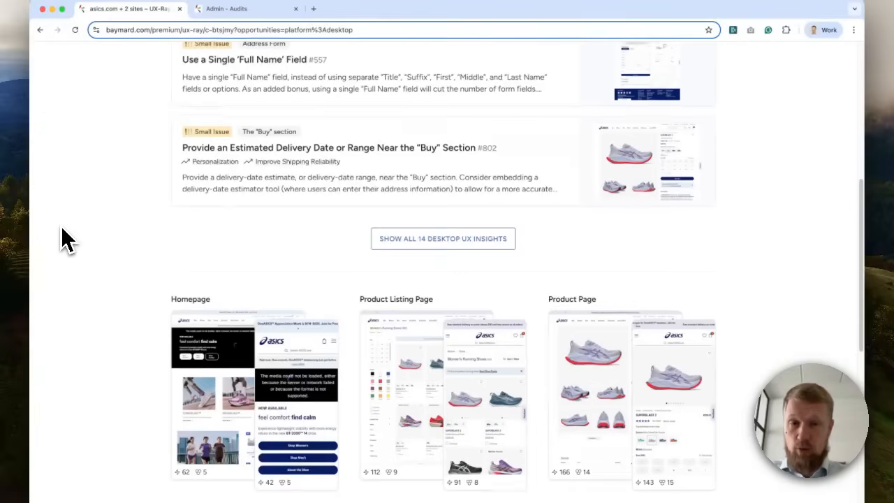
scroll(down, 3)
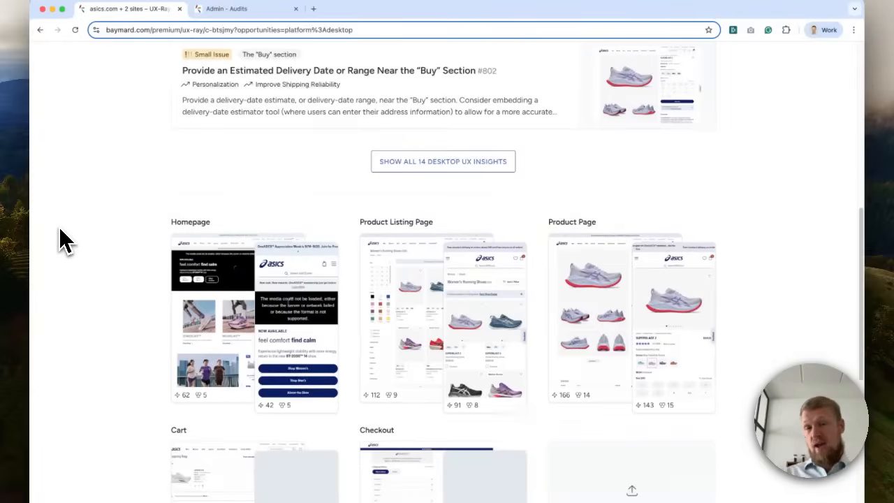
scroll(up, 3)
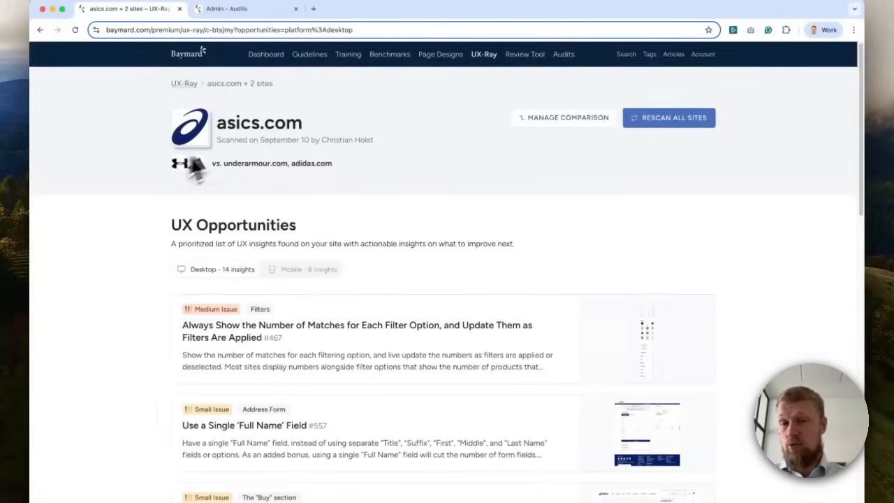
mouse_move(183, 198)
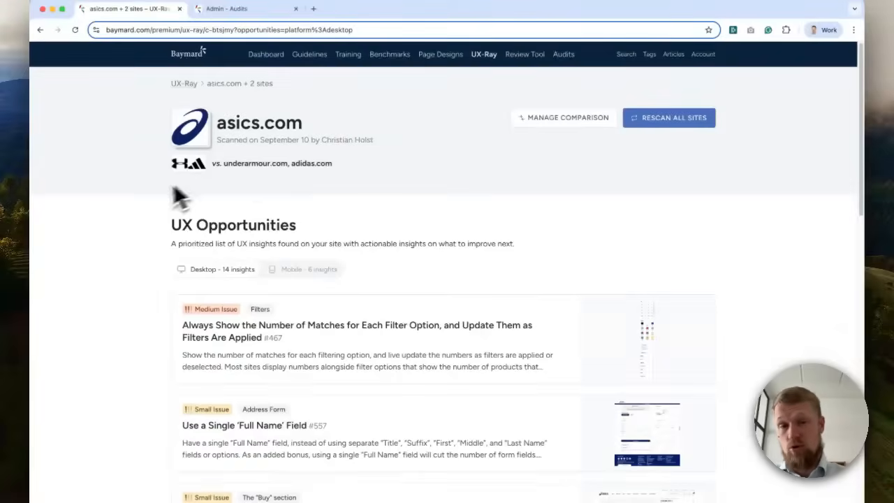
mouse_move(143, 212)
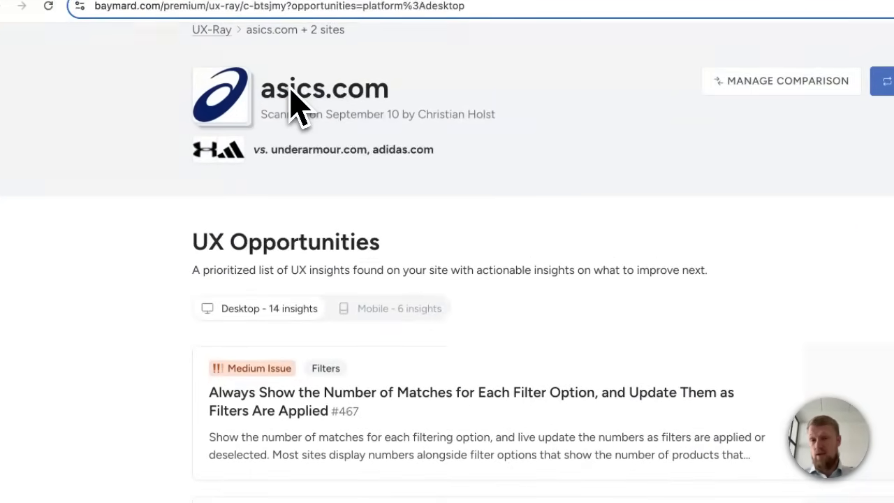
mouse_move(328, 168)
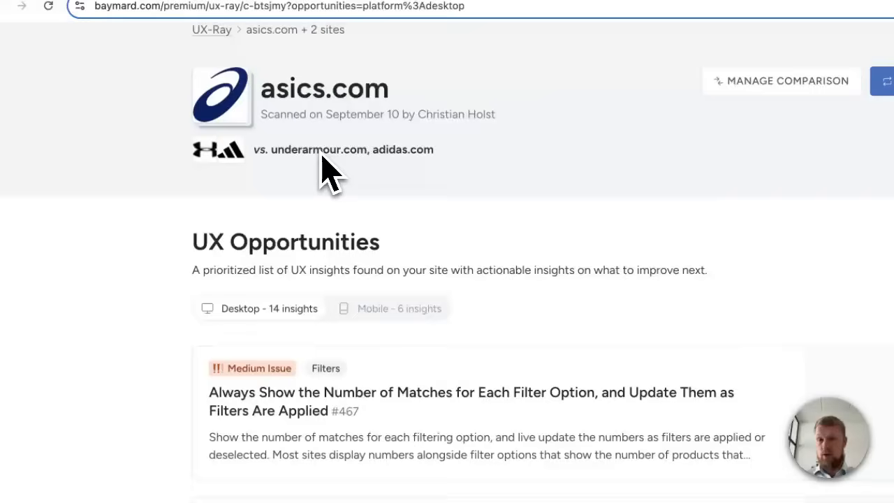
mouse_move(391, 227)
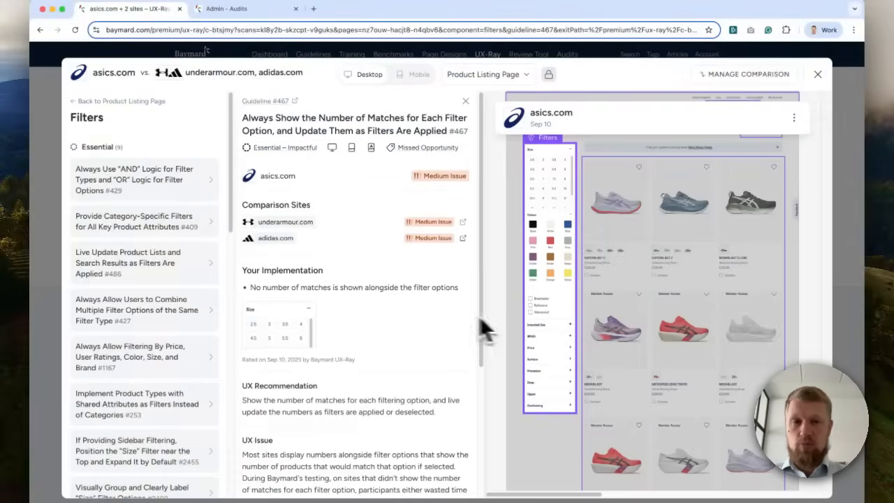
mouse_move(478, 327)
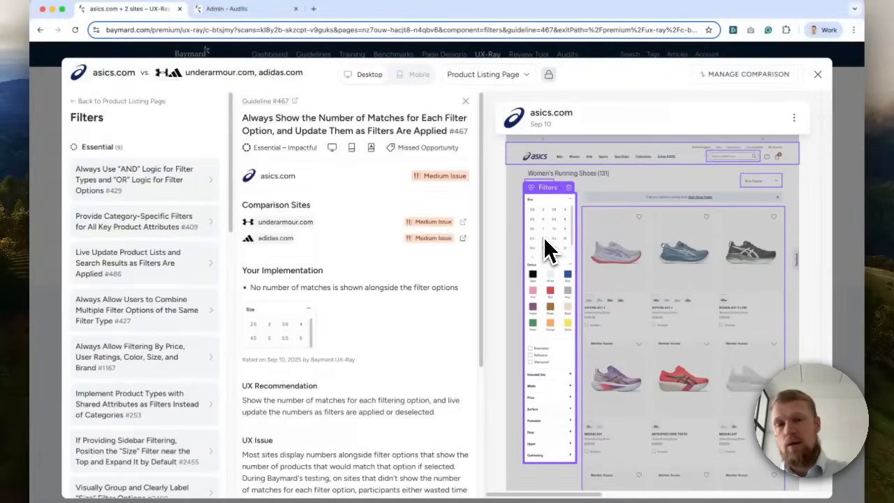
mouse_move(402, 126)
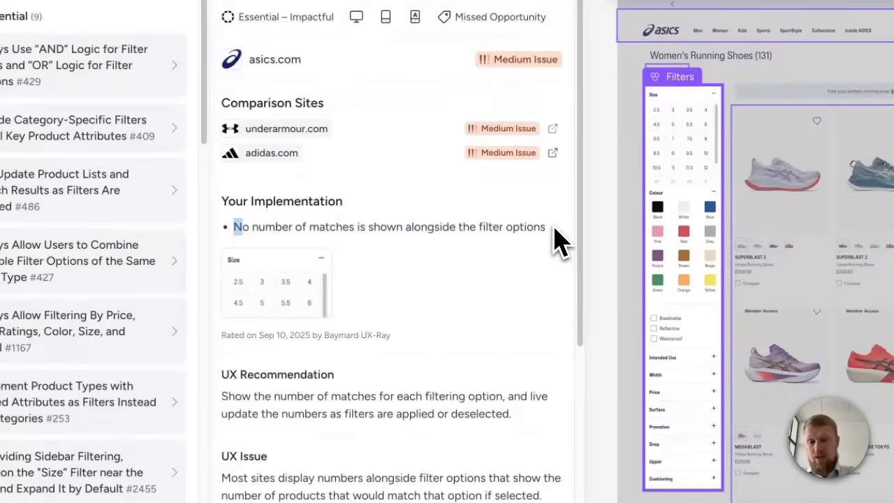
scroll(down, 3)
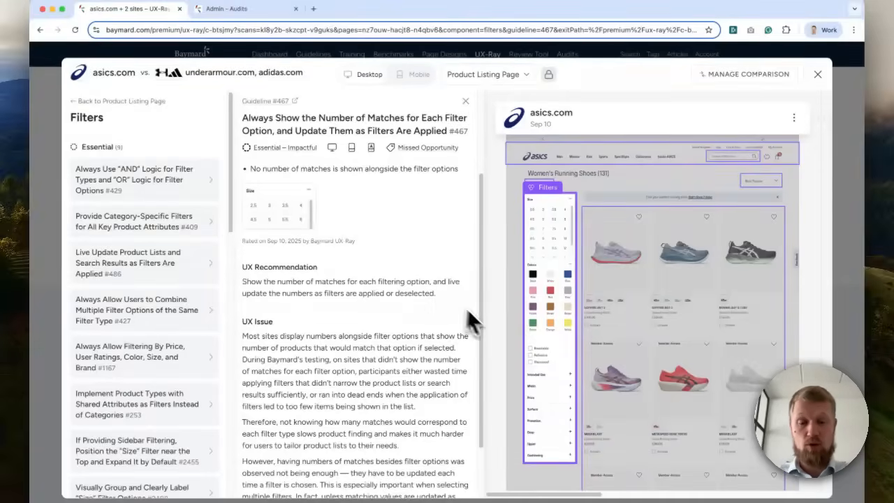
mouse_move(426, 430)
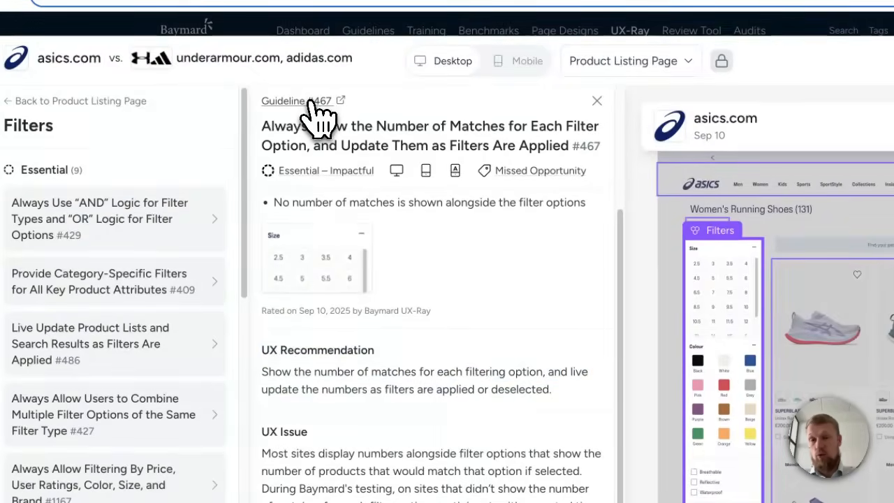
View the full Guideline #467 article in a new tab, down to its Research Findings
click(296, 101)
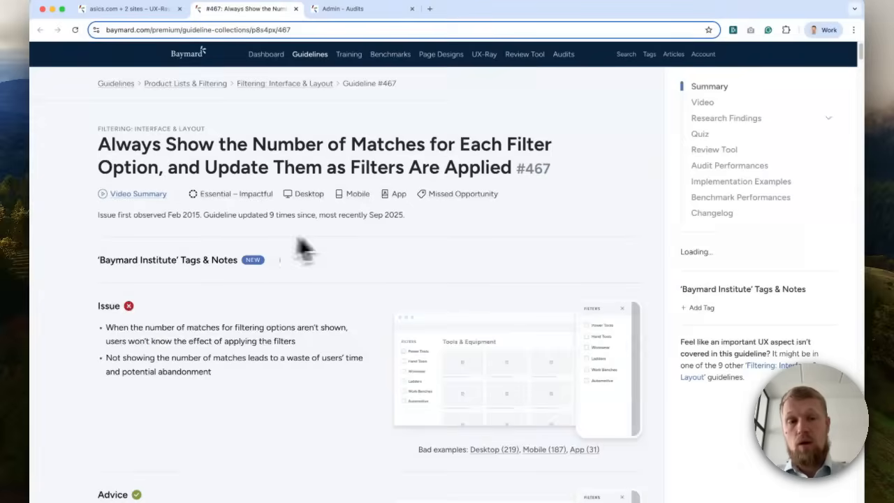
scroll(down, 3)
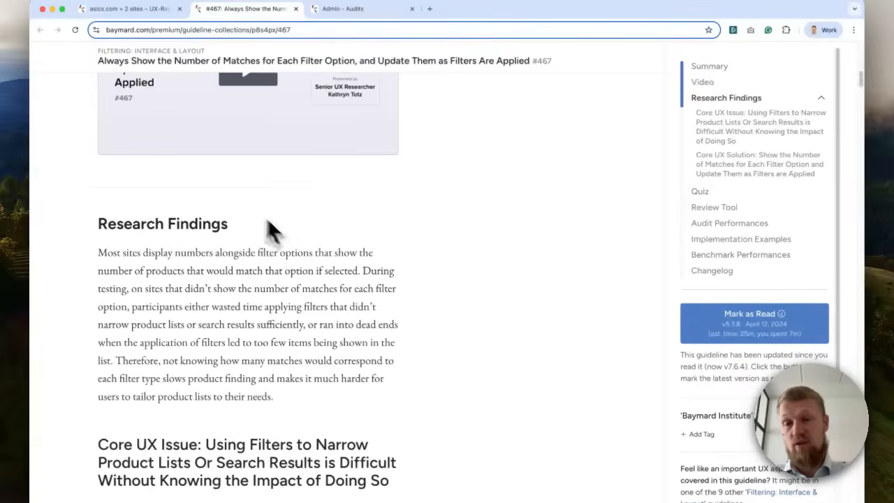
scroll(down, 3)
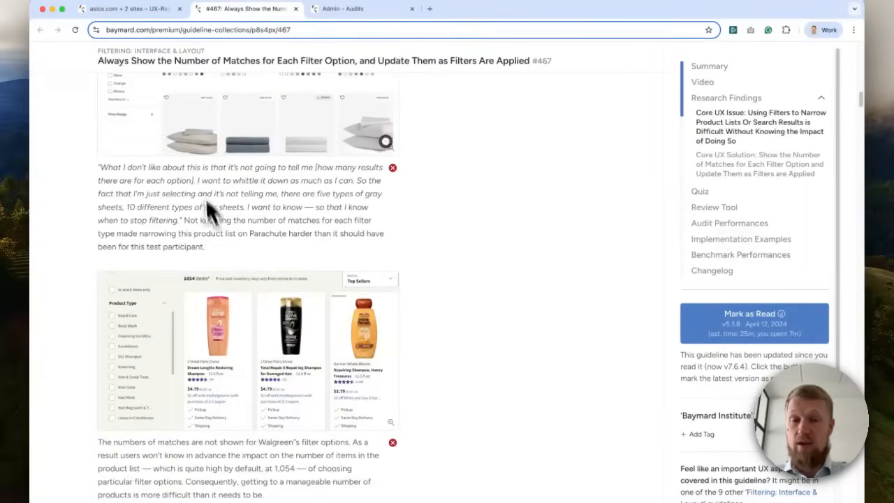
scroll(down, 3)
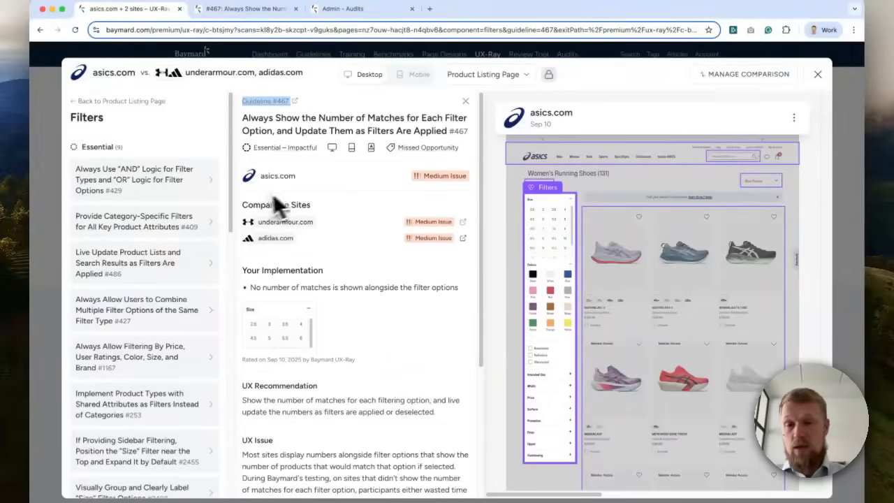
mouse_move(482, 366)
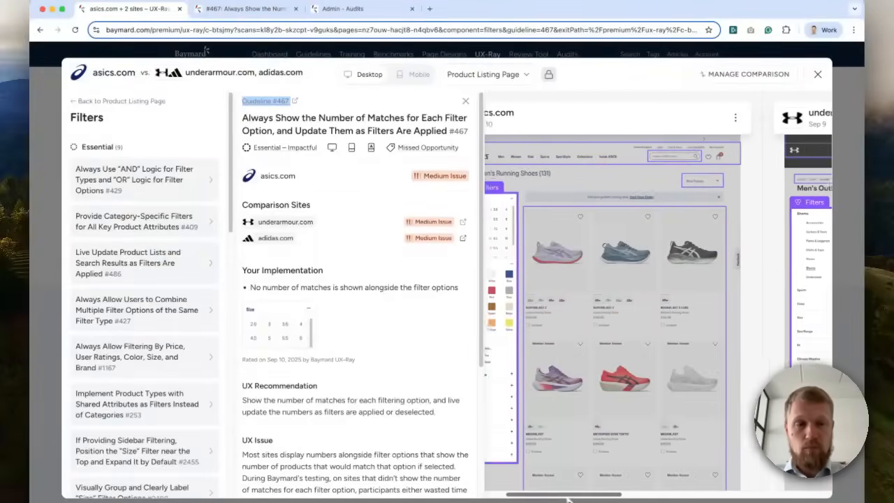
scroll(right, 3)
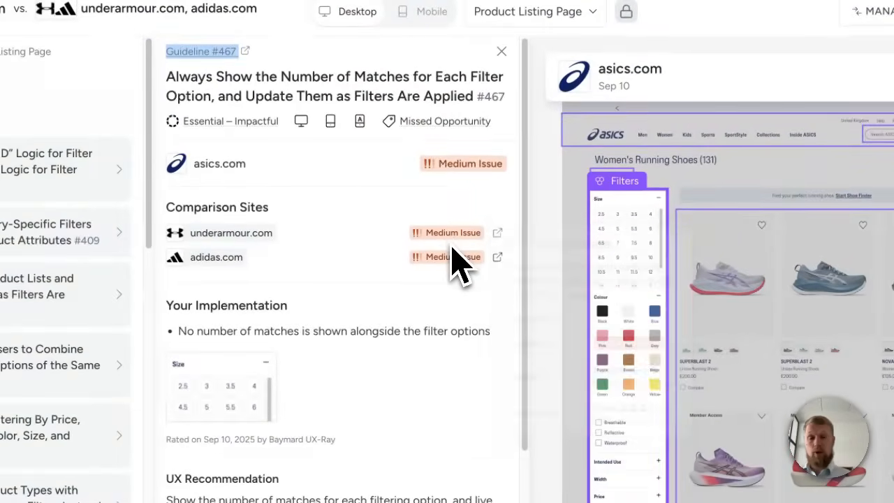
mouse_move(335, 279)
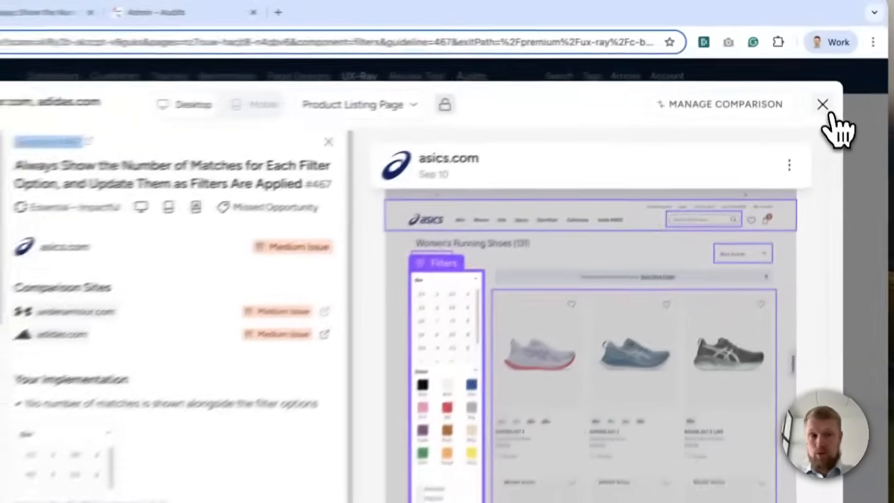
Close the insight #467 panel to return to the asics.com UX Opportunities overview
click(821, 103)
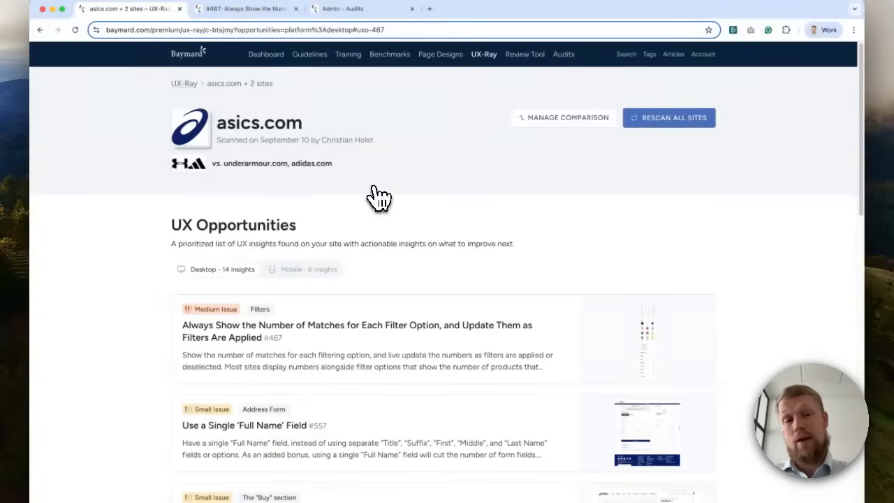
mouse_move(324, 104)
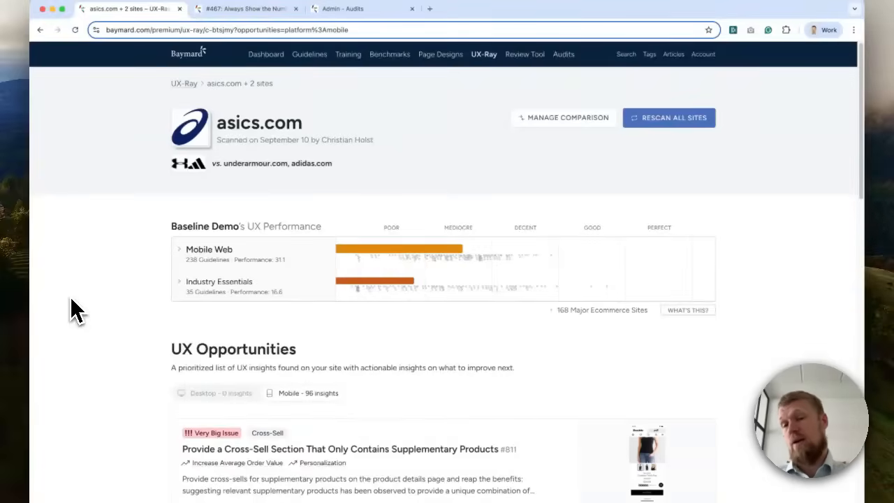
mouse_move(134, 286)
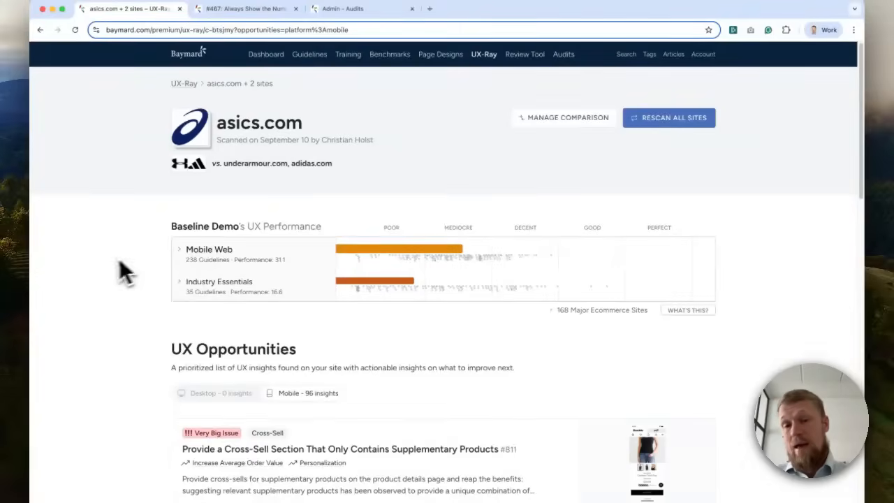
Expand Mobile Web and Mobile Product Lists & Filtering scores, collapse them, and reach the 96 mobile UX insights
click(209, 249)
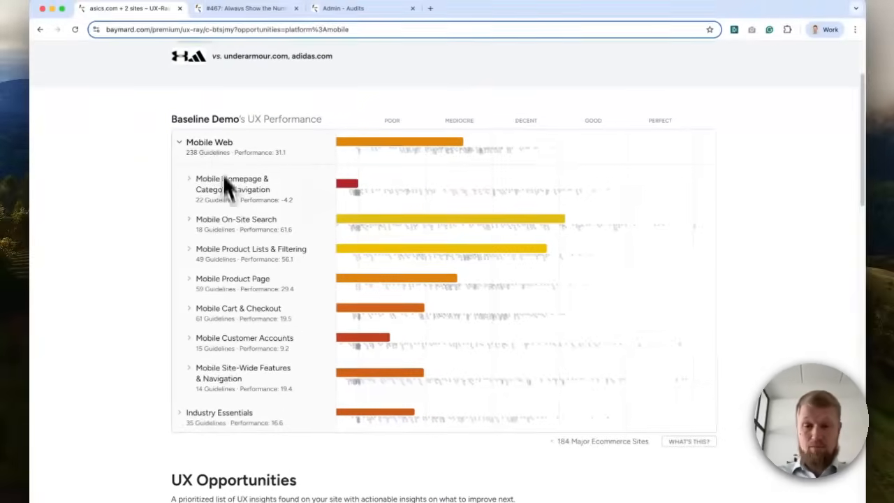
mouse_move(165, 220)
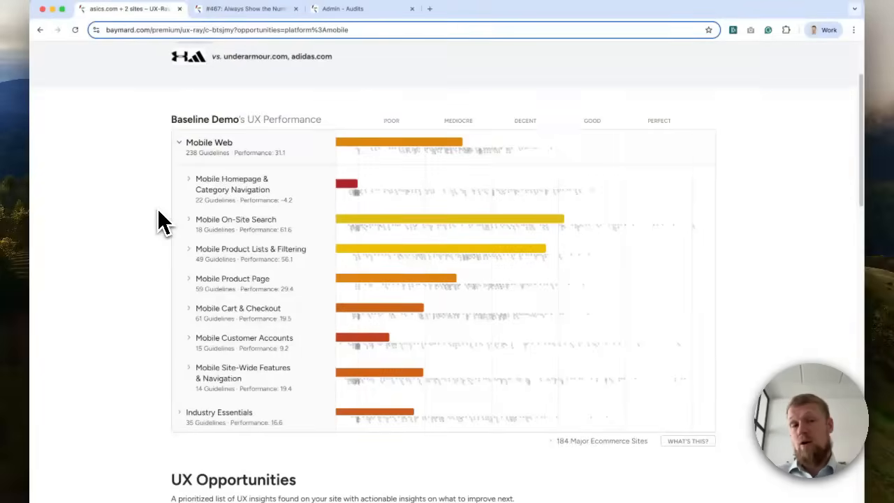
mouse_move(238, 209)
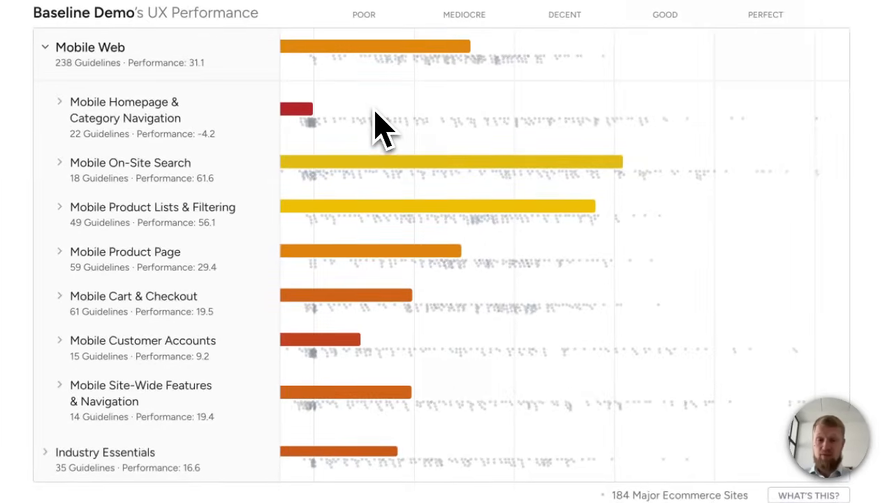
click(58, 207)
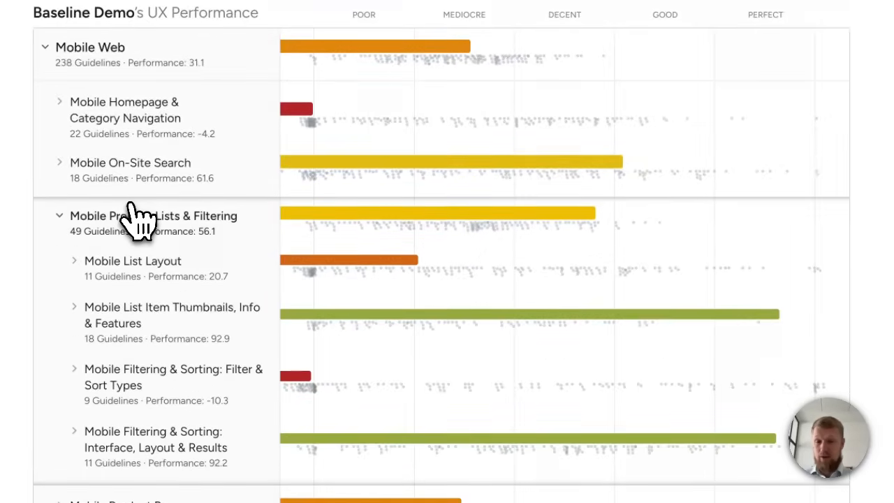
mouse_move(114, 287)
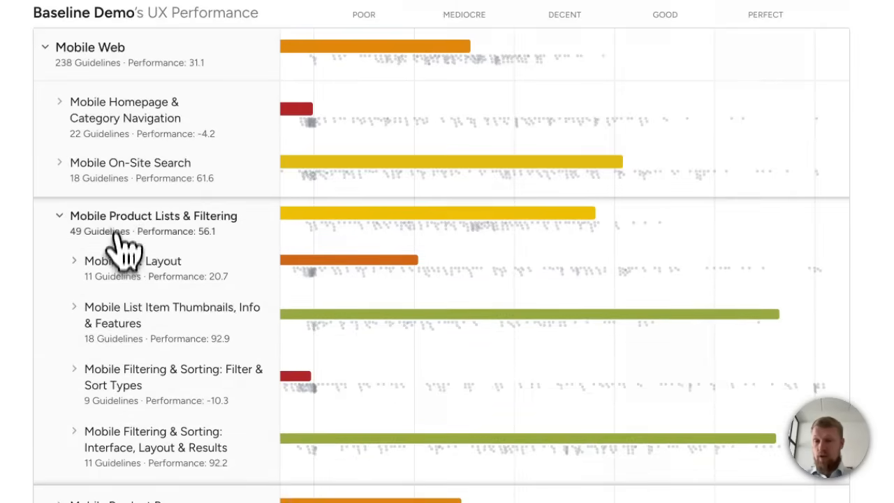
click(59, 102)
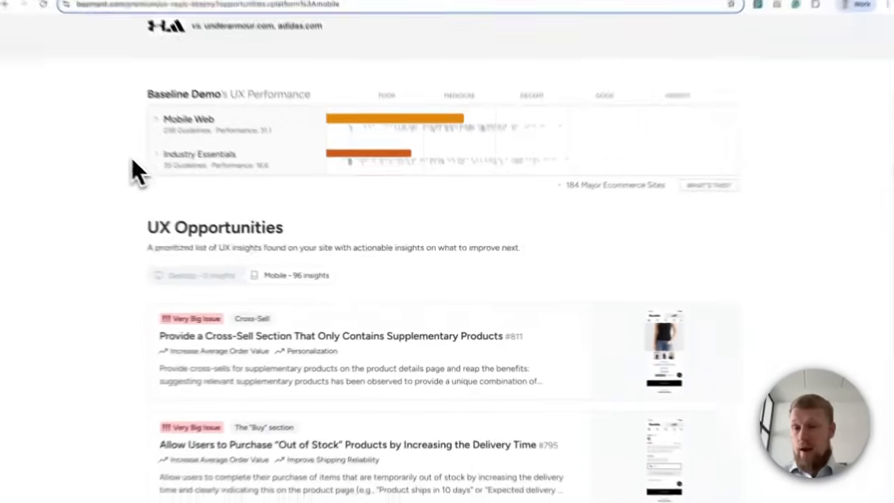
scroll(down, 3)
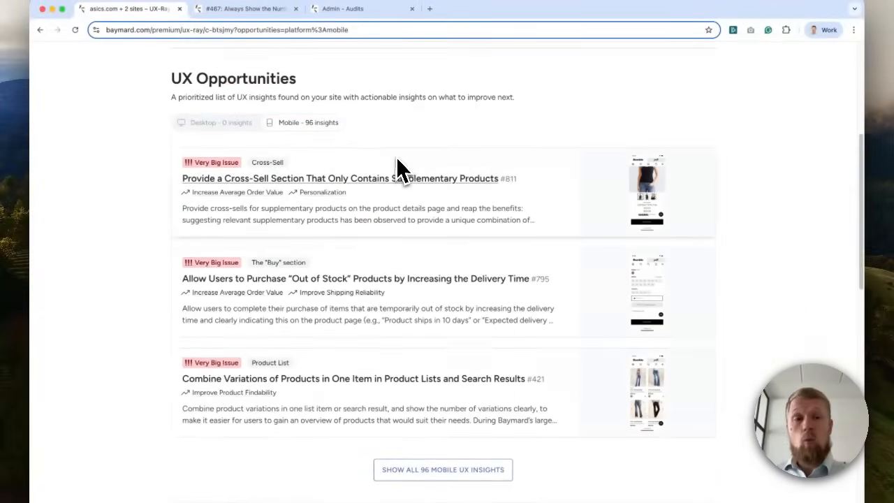